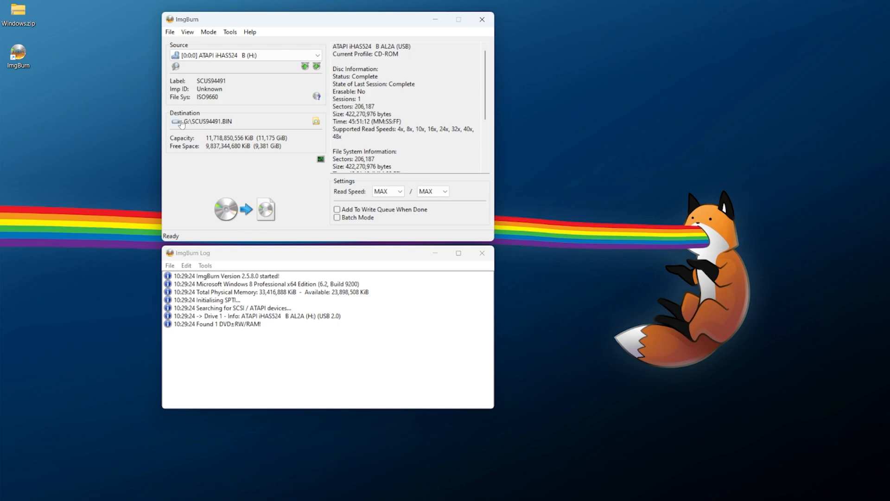
{"action": "mouse_move", "coordinate": [227, 130]}
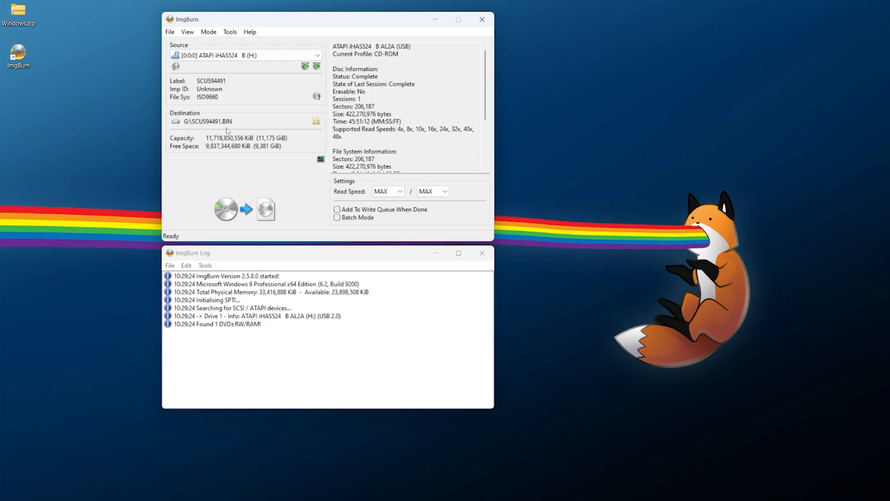
- Browse for the image destination and name the file 'LoD Disc 1'
{"action": "left_click", "coordinate": [316, 121]}
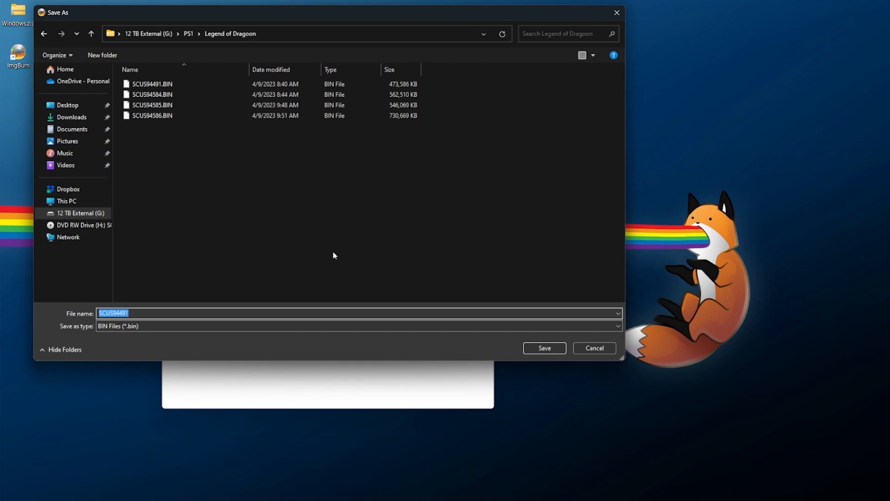
{"action": "type", "text": "L"}
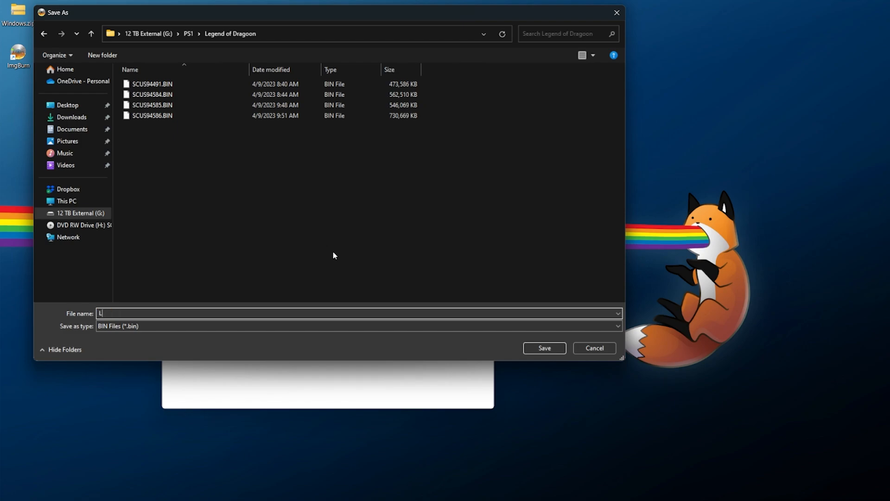
{"action": "type", "text": "oD Disc 1"}
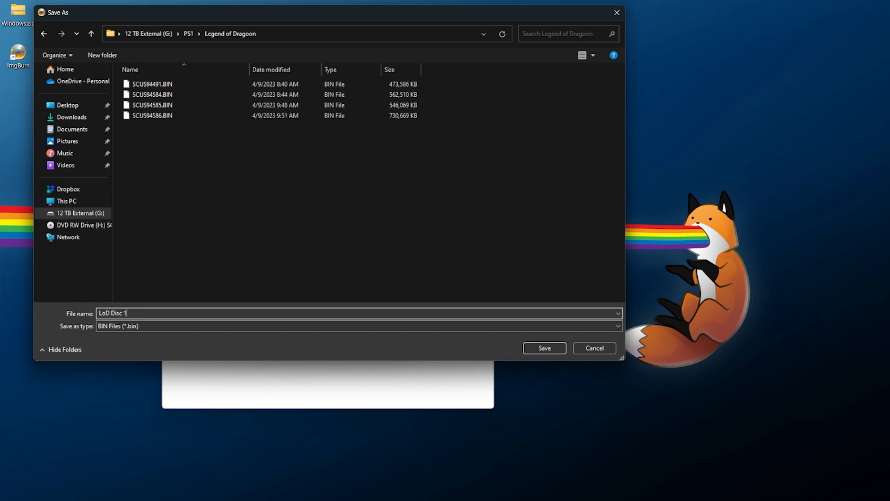
{"action": "mouse_move", "coordinate": [309, 269]}
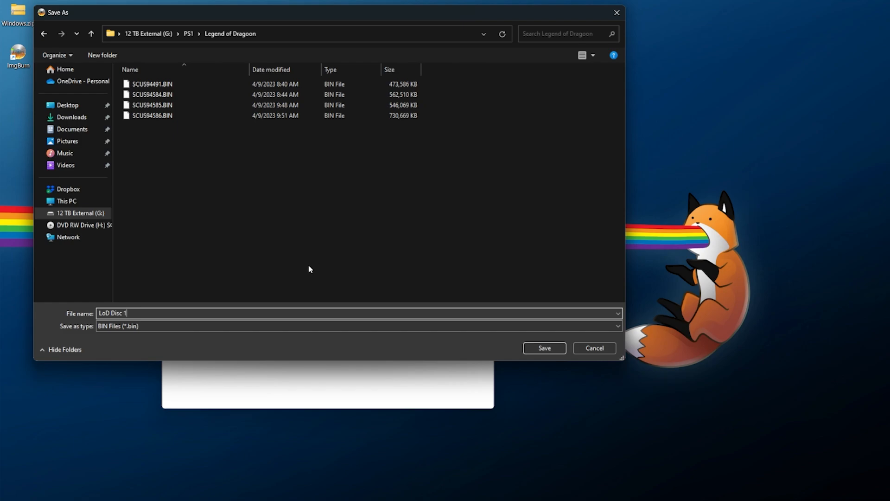
{"action": "mouse_move", "coordinate": [310, 262]}
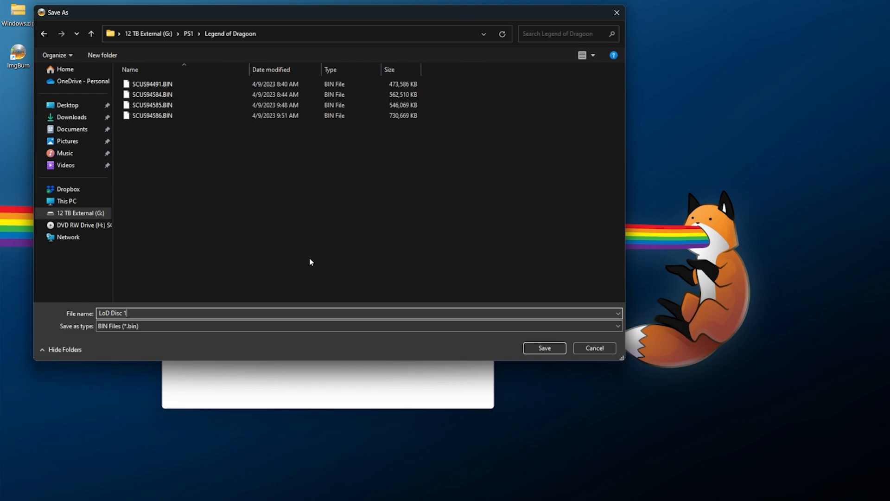
{"action": "mouse_move", "coordinate": [245, 294]}
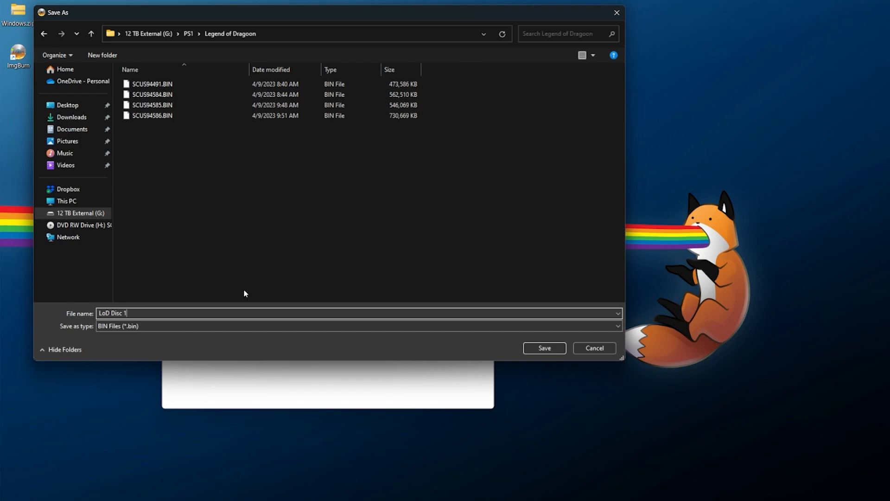
{"action": "mouse_move", "coordinate": [124, 322]}
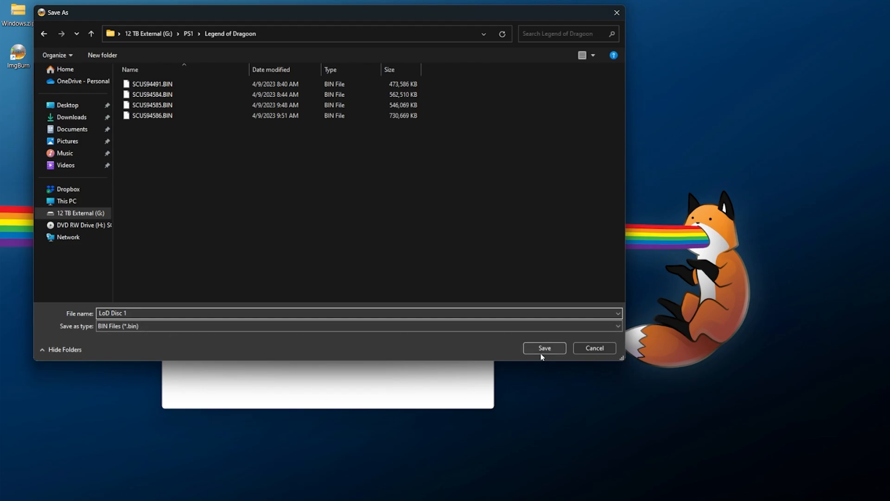
- Save as LoD Disc 1, read the disc to the image, and dismiss the success message
{"action": "left_click", "coordinate": [543, 348]}
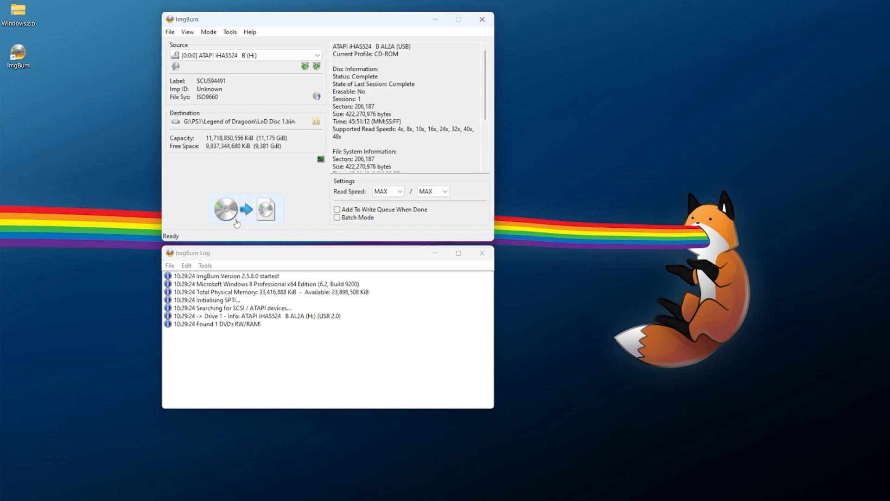
{"action": "left_click", "coordinate": [236, 209]}
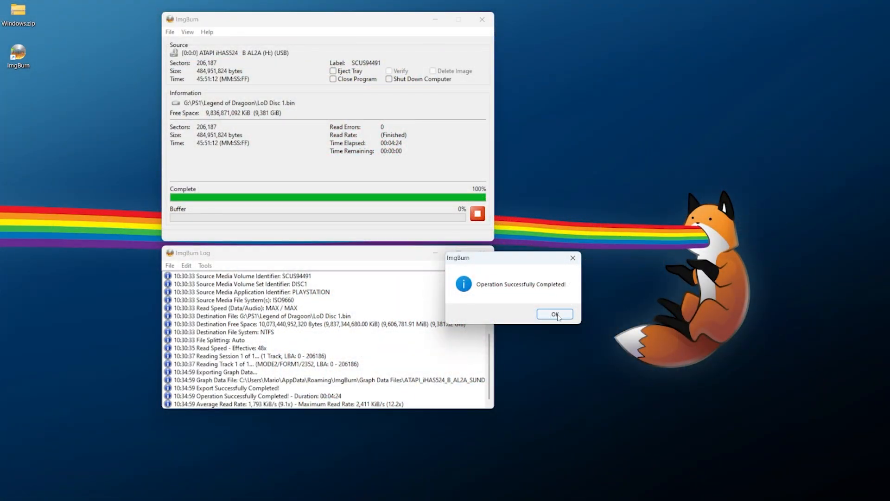
{"action": "left_click", "coordinate": [554, 314]}
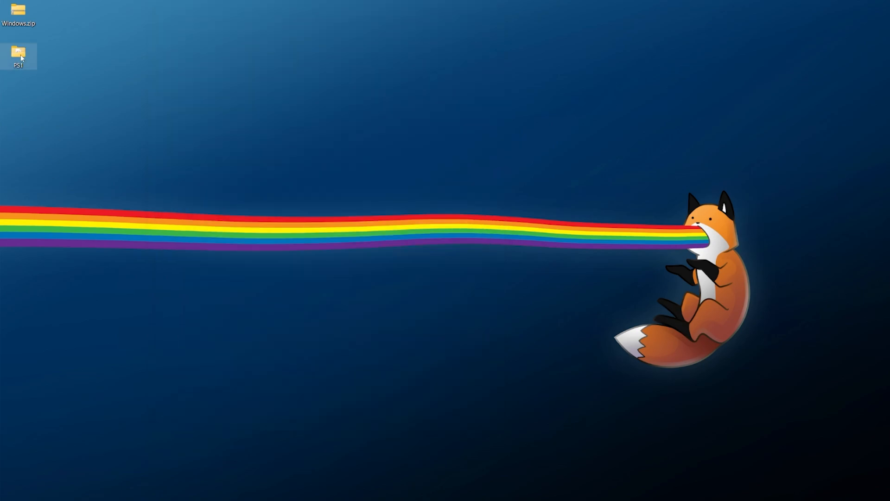
- Extract Windows.zip with 7-Zip into a Windows folder and rename it 'Legend of Dragoon Java'
{"action": "double_click", "coordinate": [18, 51]}
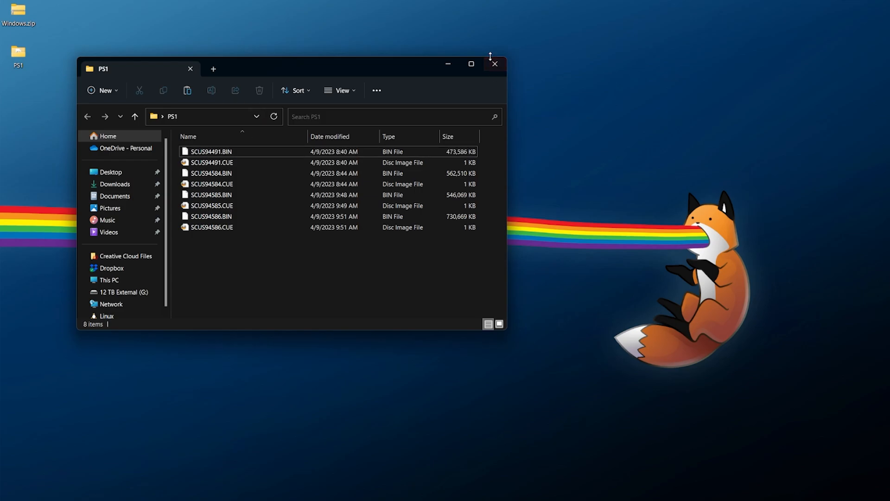
{"action": "left_click", "coordinate": [493, 64]}
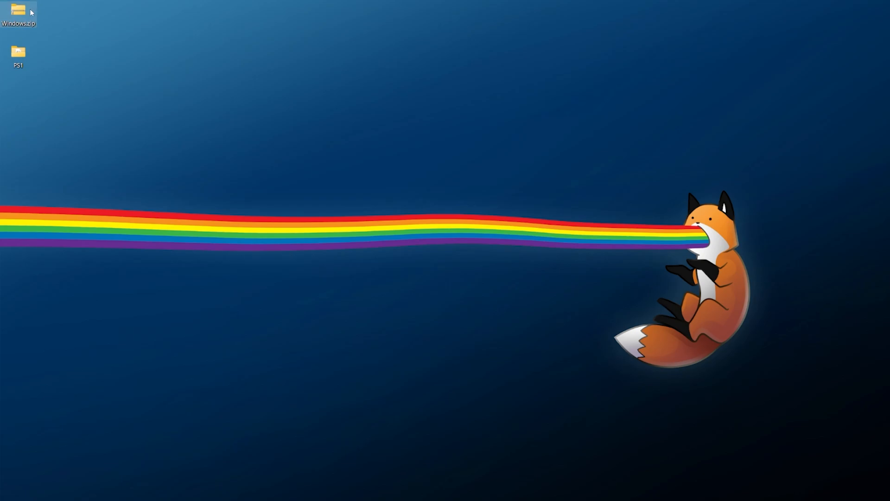
{"action": "mouse_move", "coordinate": [17, 11]}
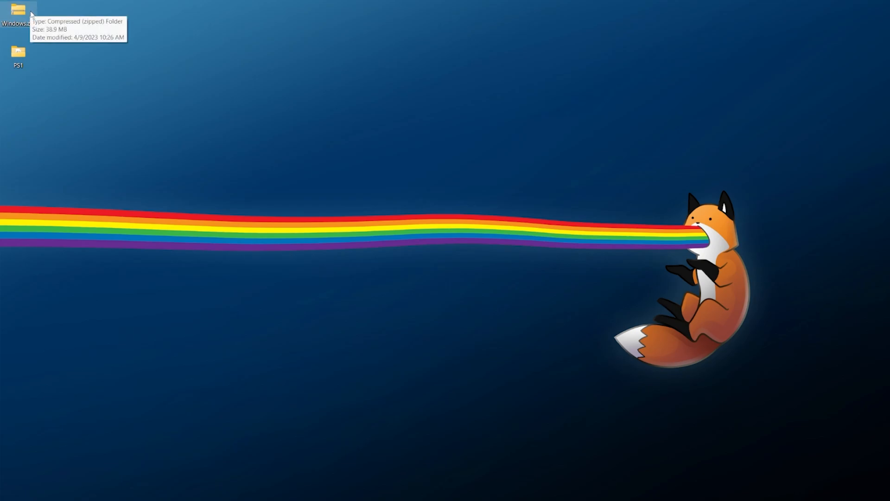
{"action": "right_click", "coordinate": [17, 11]}
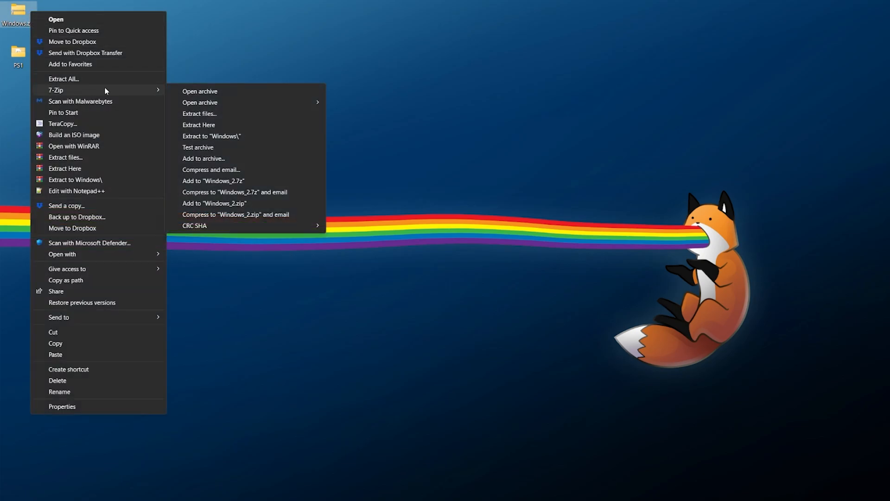
{"action": "mouse_move", "coordinate": [215, 137]}
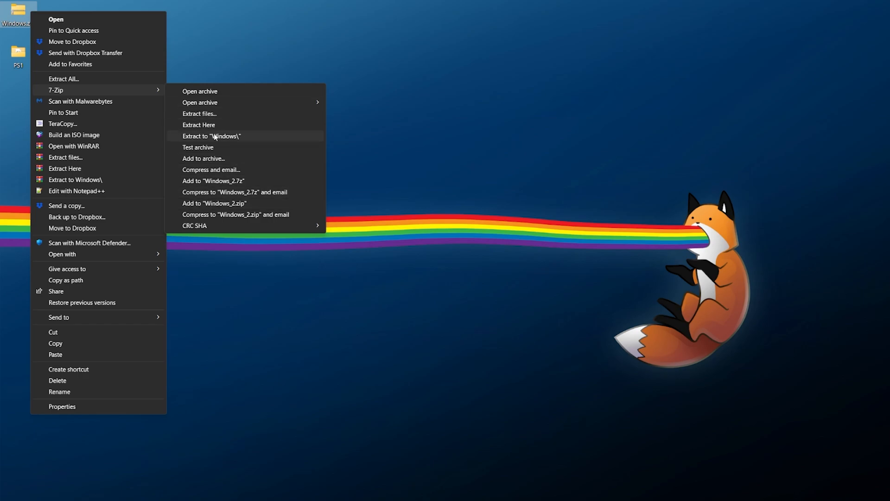
{"action": "mouse_move", "coordinate": [254, 140]}
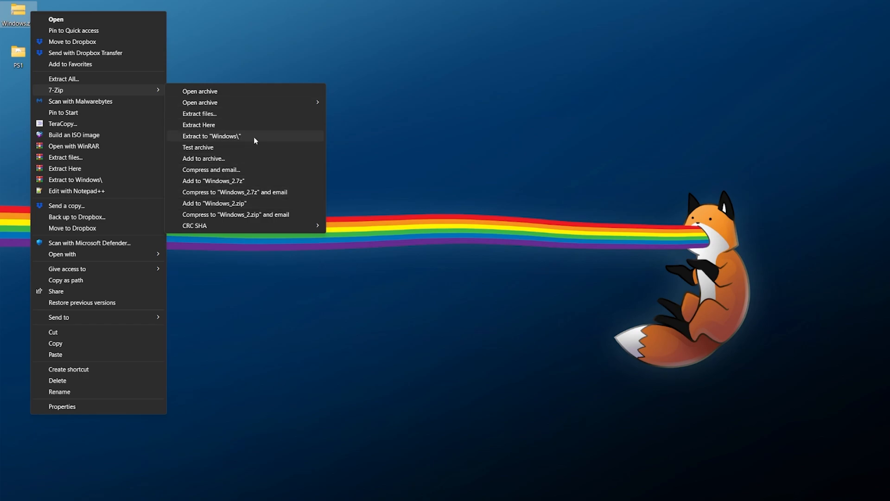
{"action": "left_click", "coordinate": [211, 136]}
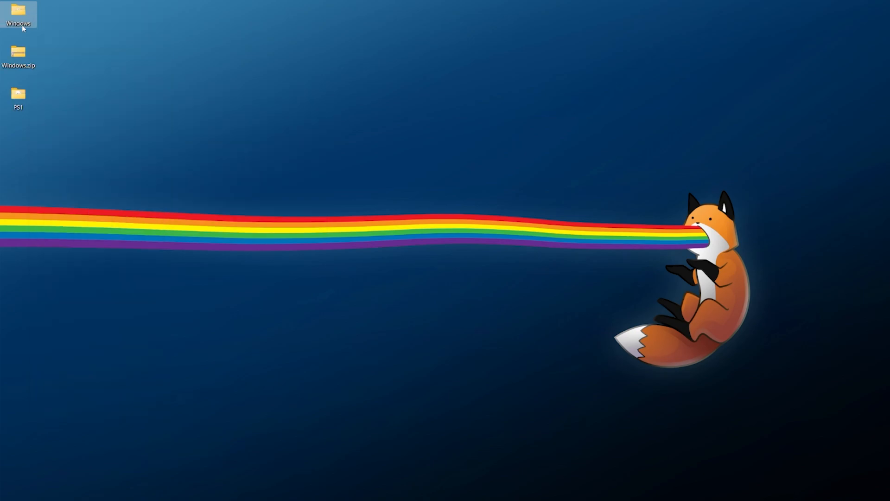
{"action": "left_click", "coordinate": [18, 11]}
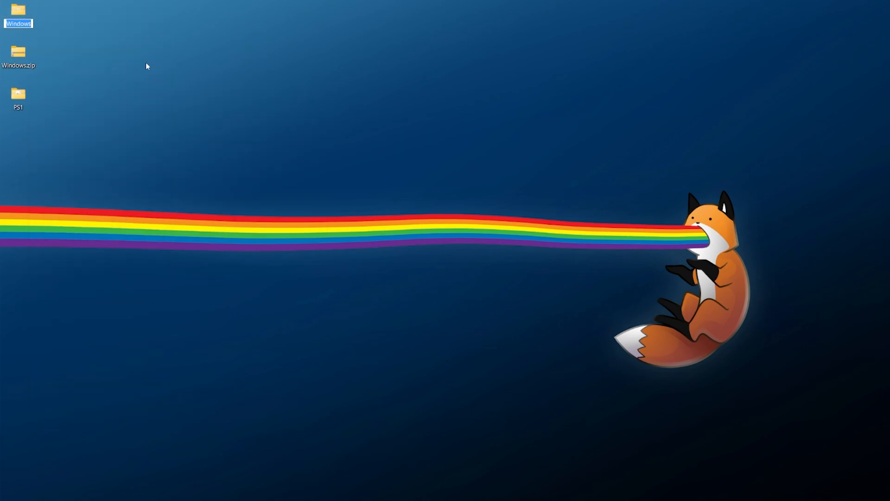
{"action": "type", "text": "Legend of Dragoon Java"}
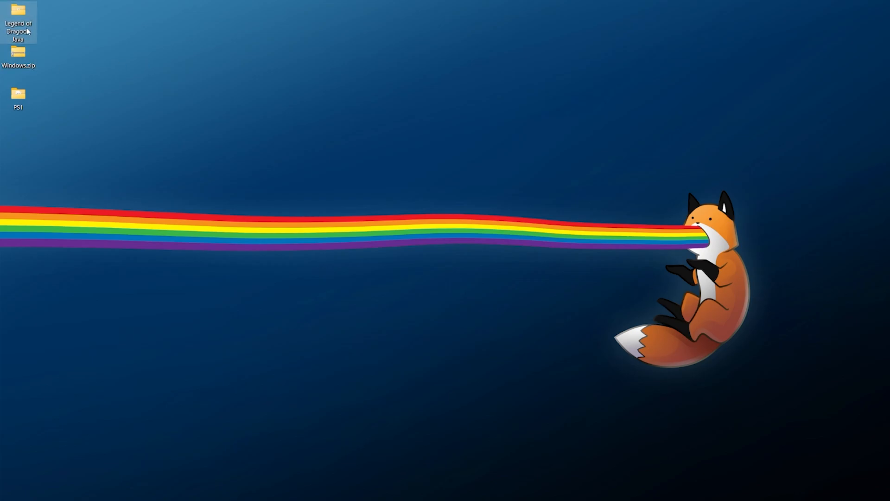
{"action": "double_click", "coordinate": [18, 23]}
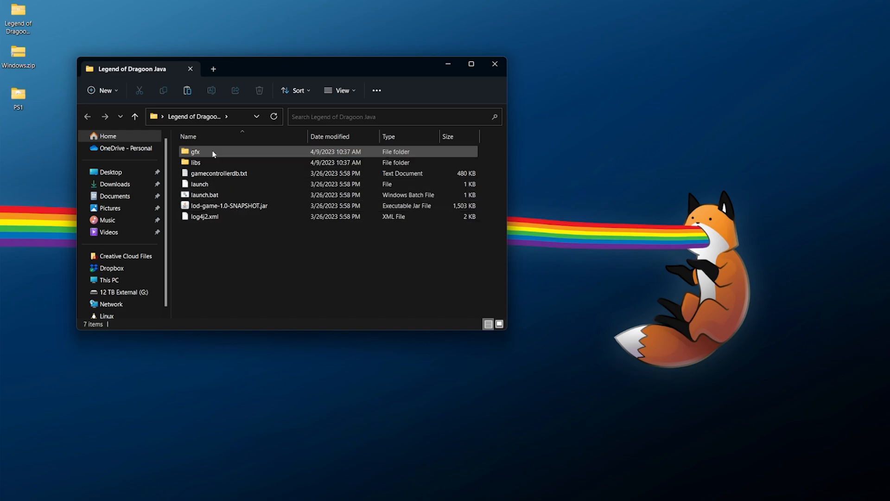
{"action": "left_click", "coordinate": [218, 173]}
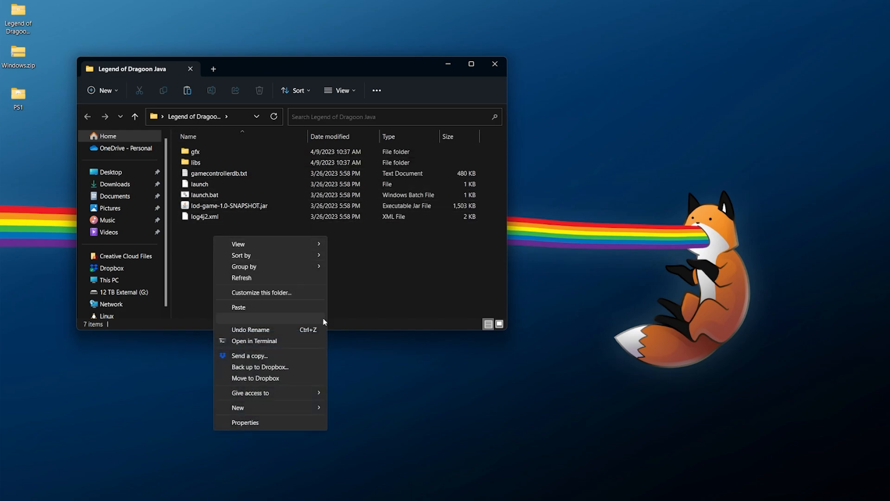
{"action": "left_click", "coordinate": [237, 407]}
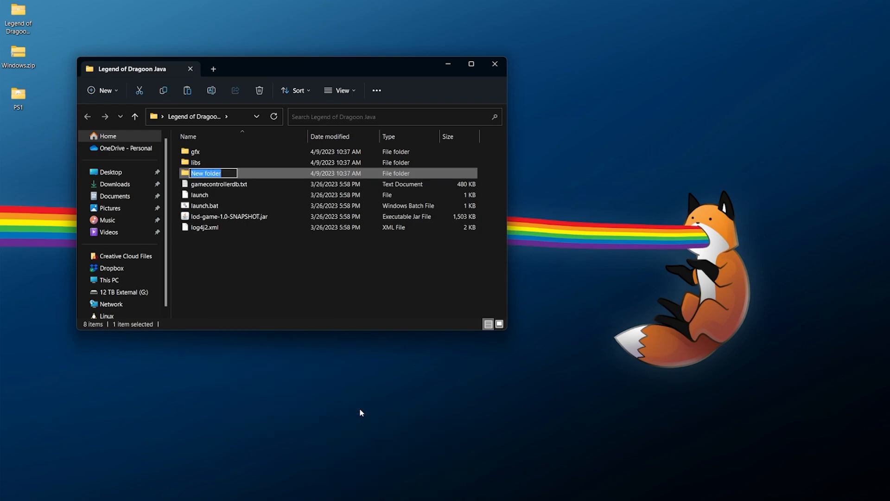
{"action": "type", "text": "isos"}
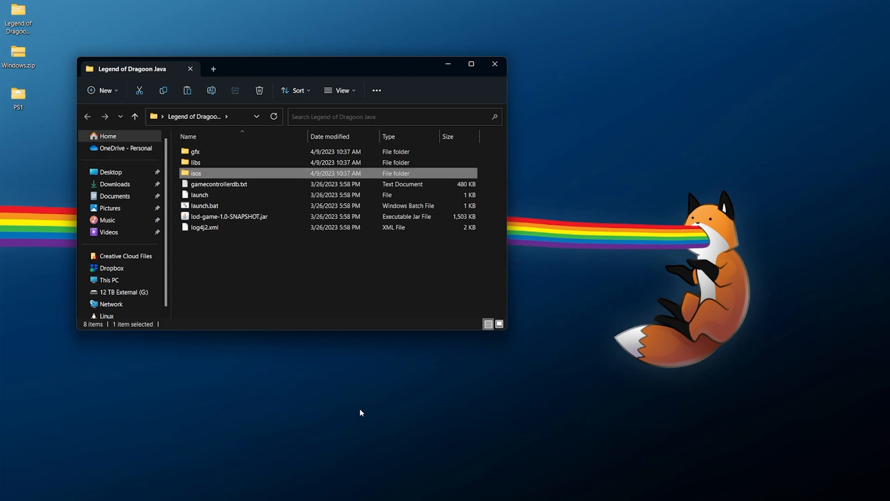
{"action": "mouse_move", "coordinate": [208, 174]}
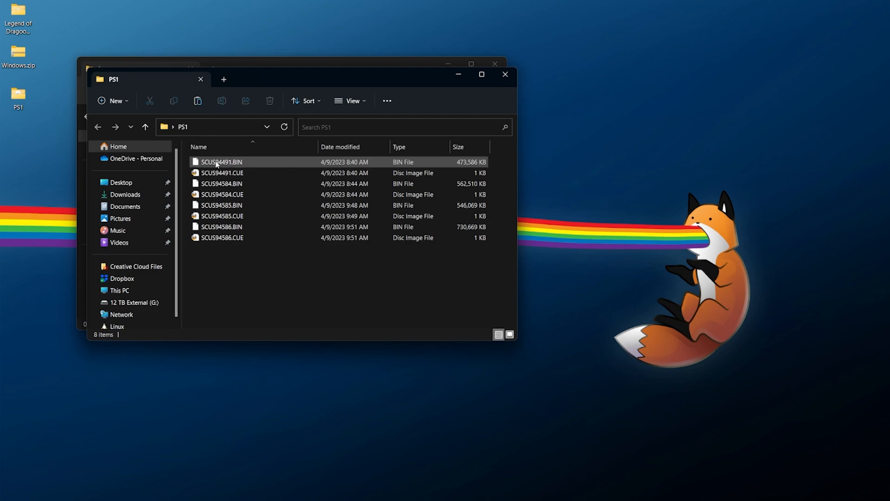
{"action": "mouse_move", "coordinate": [230, 169]}
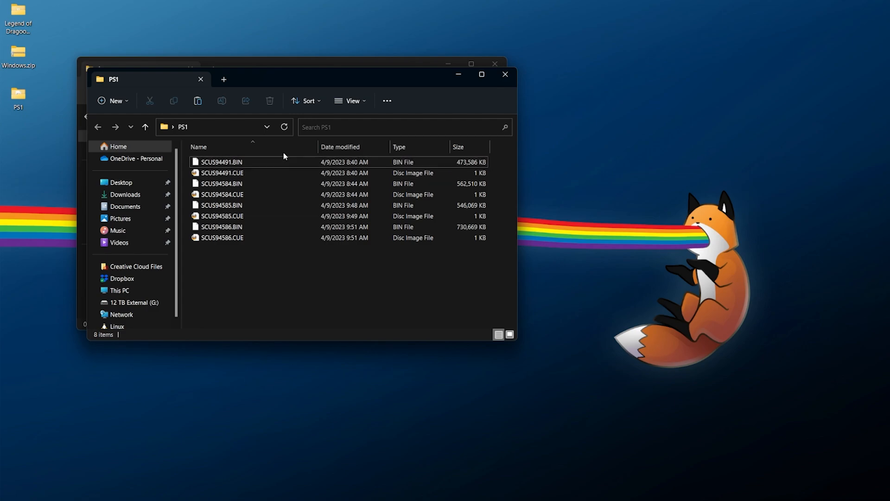
{"action": "mouse_move", "coordinate": [420, 147]}
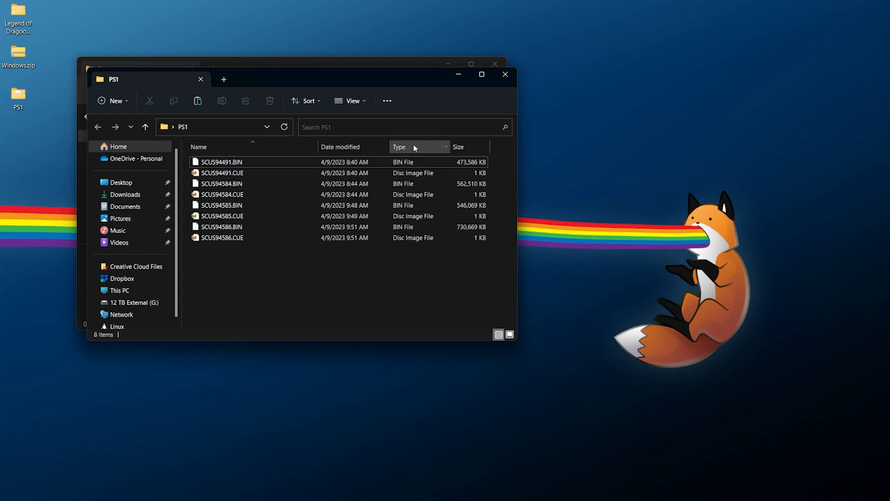
{"action": "left_click", "coordinate": [400, 146]}
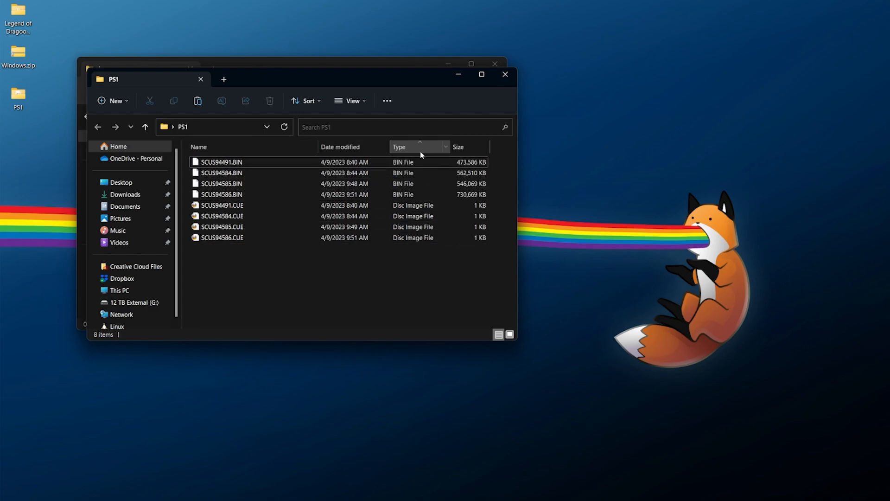
{"action": "left_click", "coordinate": [221, 195]}
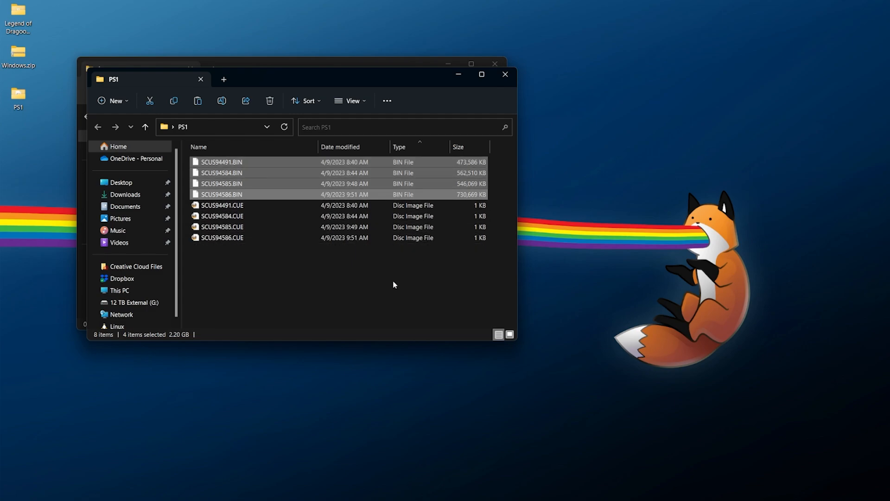
{"action": "right_click", "coordinate": [220, 162]}
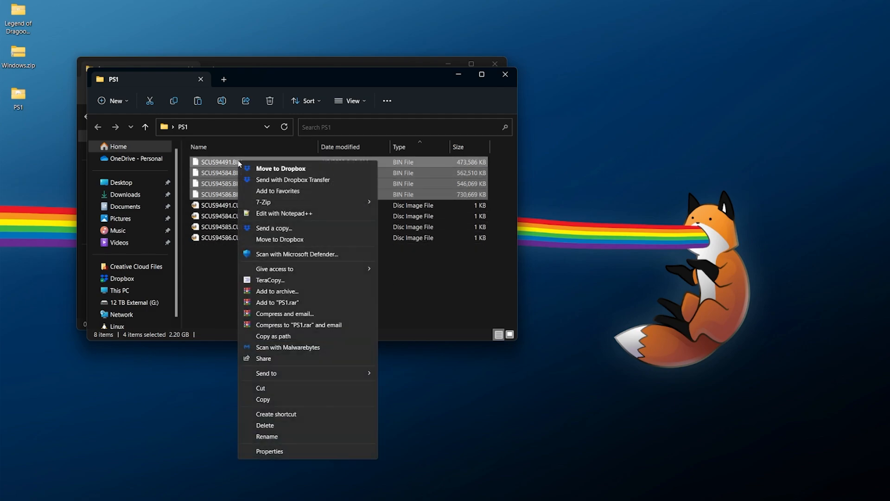
{"action": "left_click", "coordinate": [230, 46]}
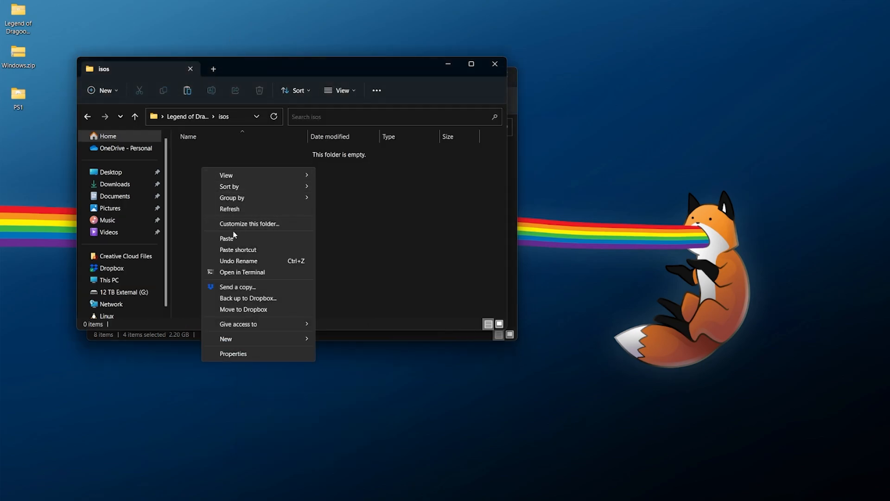
{"action": "left_click", "coordinate": [226, 238]}
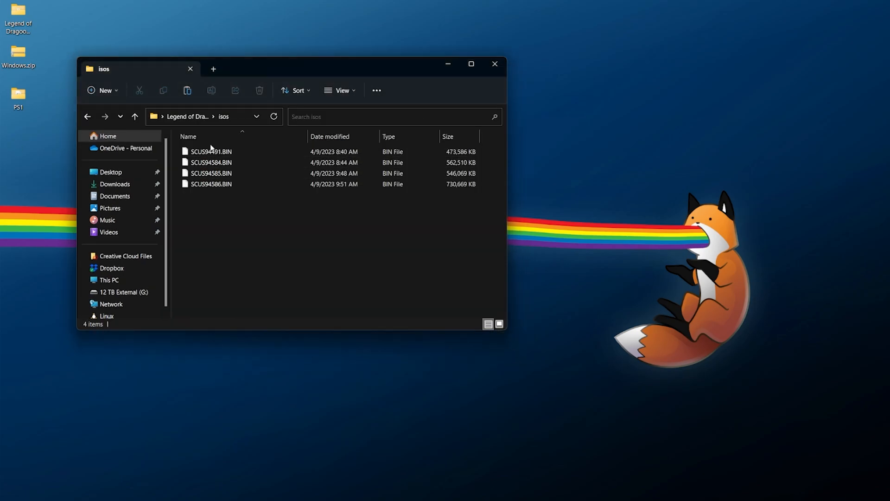
{"action": "left_click", "coordinate": [211, 151]}
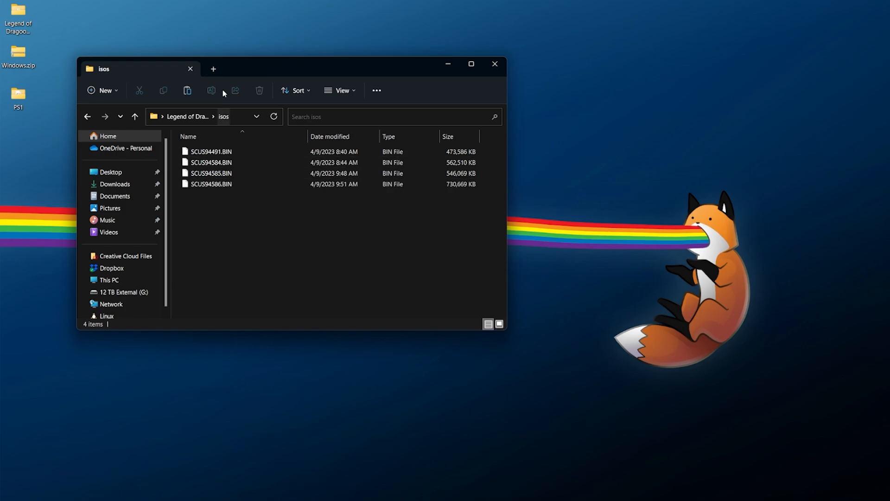
{"action": "left_click", "coordinate": [211, 151]}
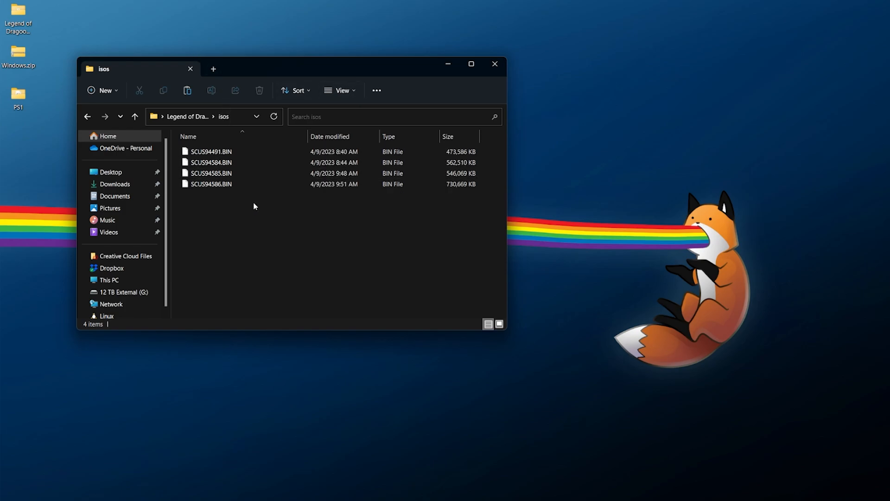
{"action": "mouse_move", "coordinate": [342, 91]}
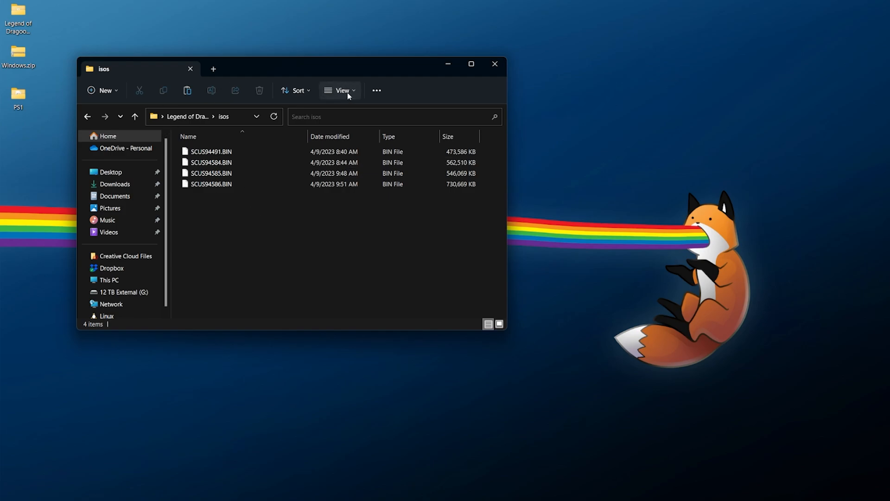
{"action": "left_click", "coordinate": [342, 90]}
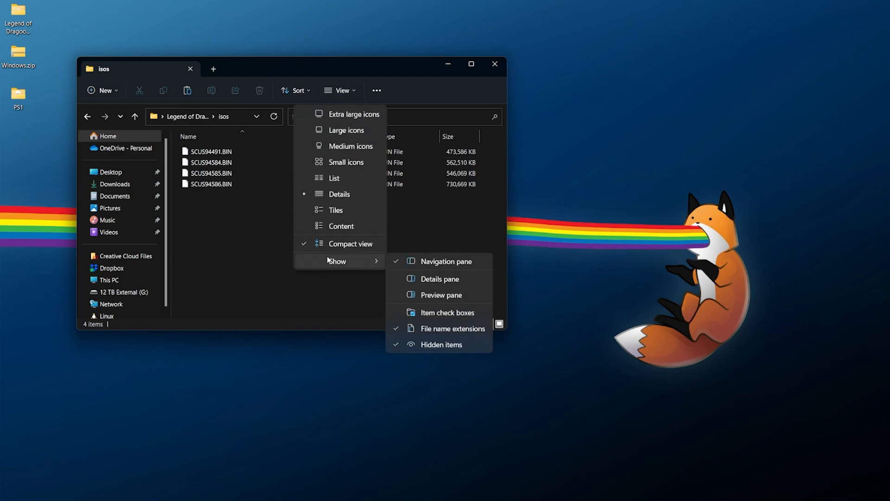
{"action": "left_click", "coordinate": [206, 235]}
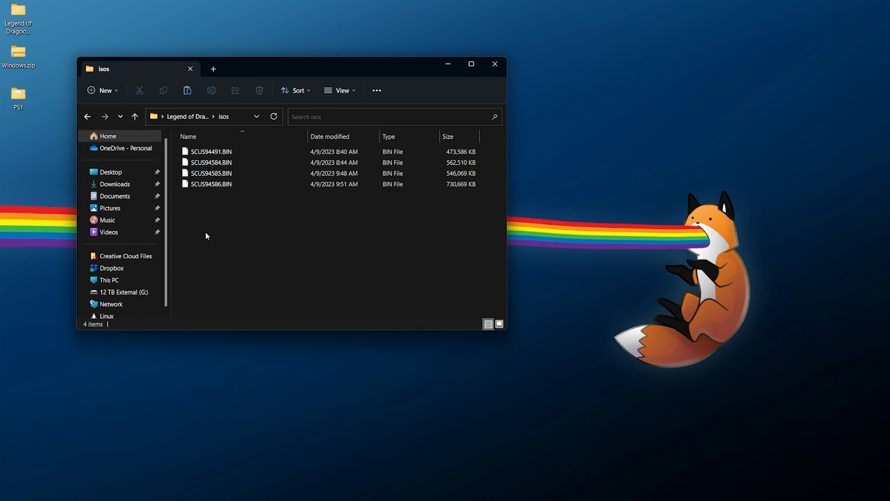
{"action": "left_click", "coordinate": [210, 151]}
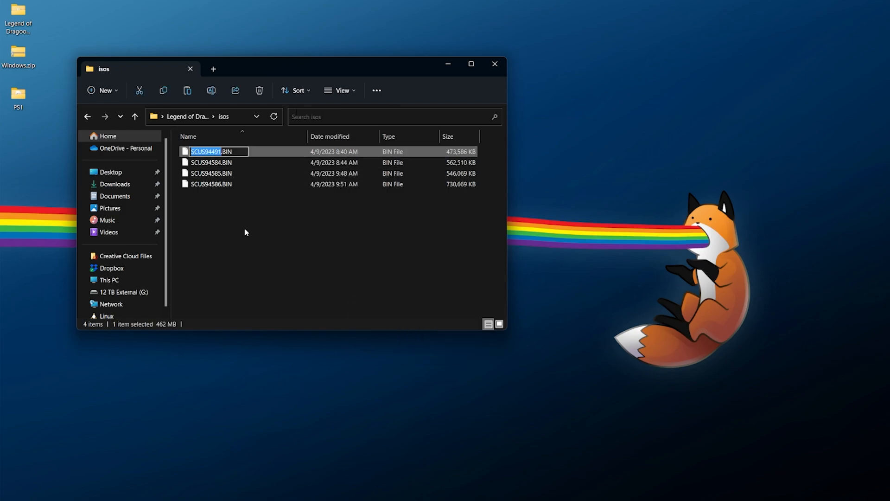
- Rename the four BIN rips to 1.iso, 2.iso, 3.iso and 4.iso, accepting the extension change
{"action": "type", "text": "1.iso"}
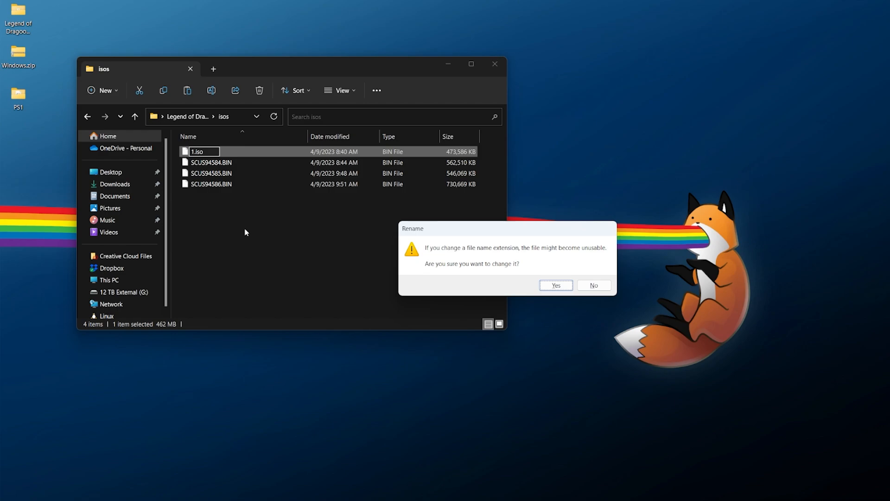
{"action": "mouse_move", "coordinate": [480, 254]}
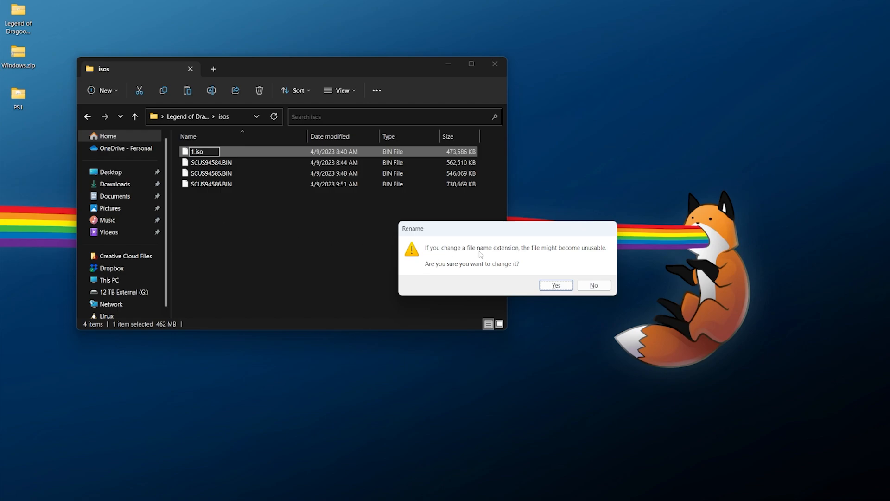
{"action": "left_click", "coordinate": [554, 285]}
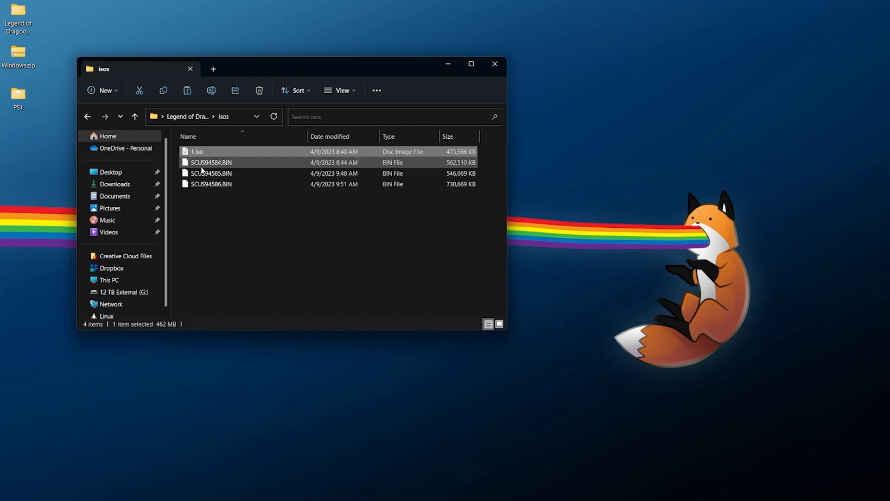
{"action": "left_click", "coordinate": [227, 162]}
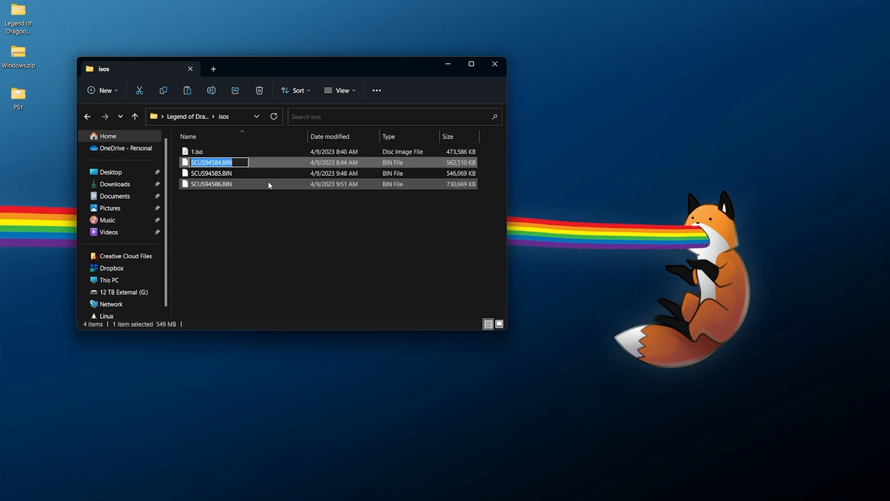
{"action": "type", "text": "2.iso"}
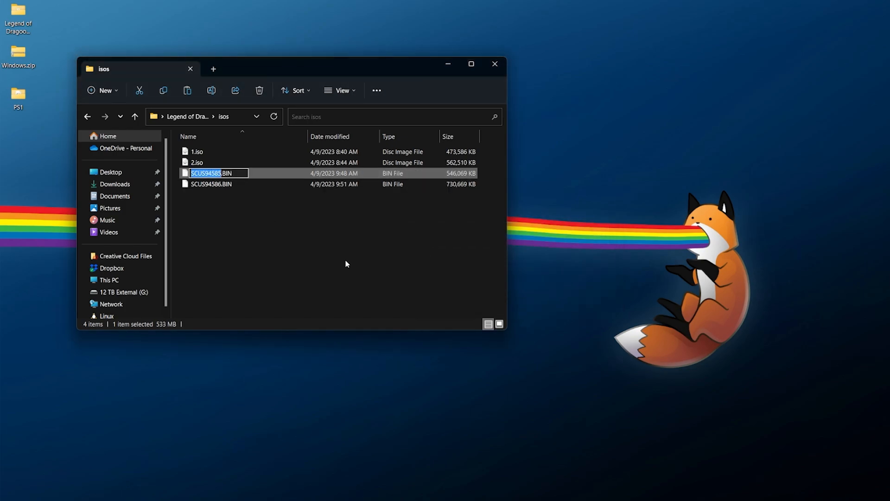
{"action": "type", "text": "3.iso"}
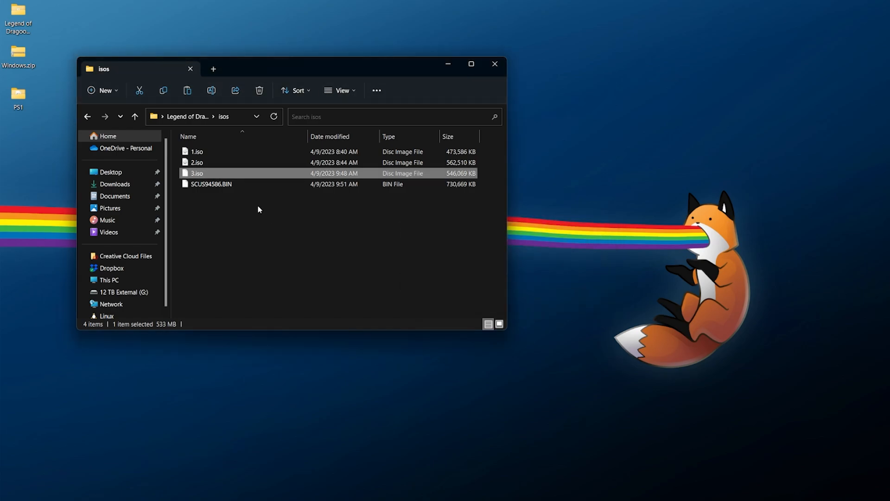
{"action": "left_click", "coordinate": [211, 184]}
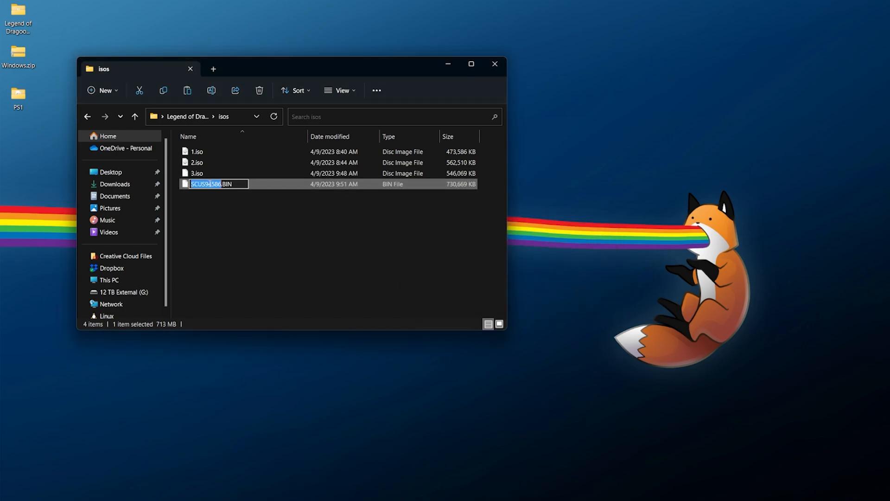
{"action": "type", "text": "4.iso"}
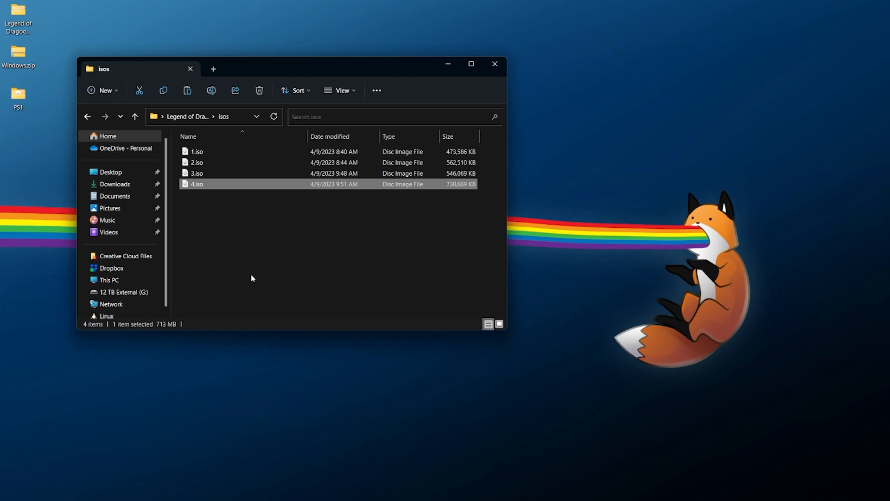
{"action": "mouse_move", "coordinate": [189, 116]}
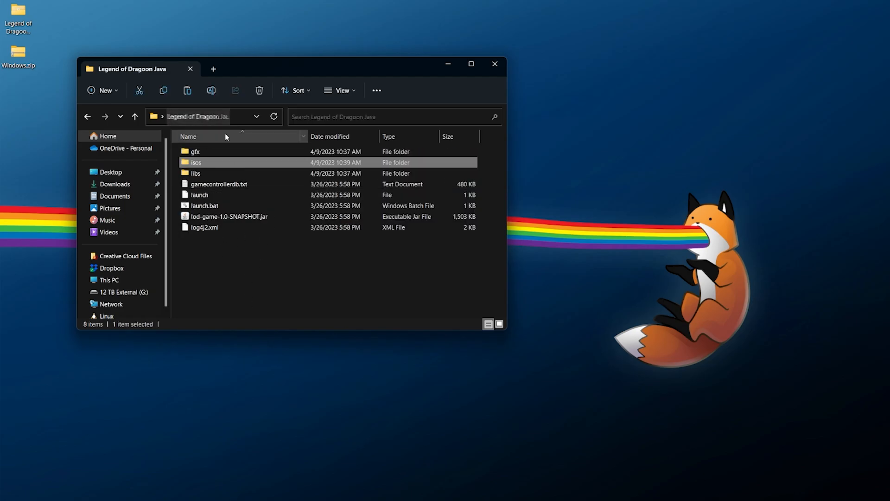
- Run launch.bat in the Legend of Dragoon Java folder to start Severed Chains
{"action": "left_click", "coordinate": [203, 205]}
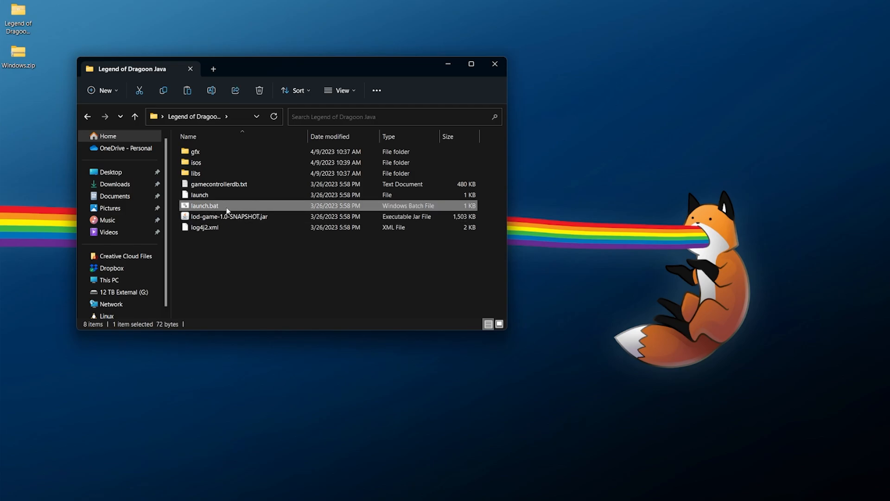
{"action": "mouse_move", "coordinate": [226, 206]}
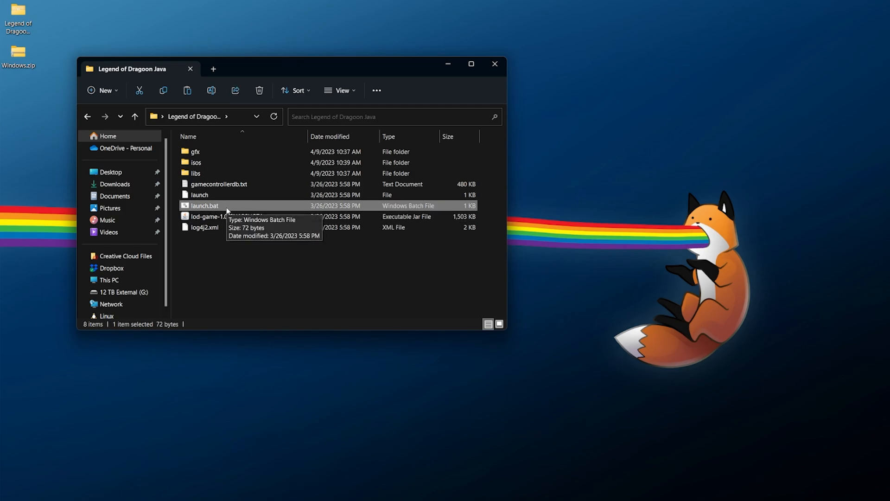
{"action": "double_click", "coordinate": [203, 205]}
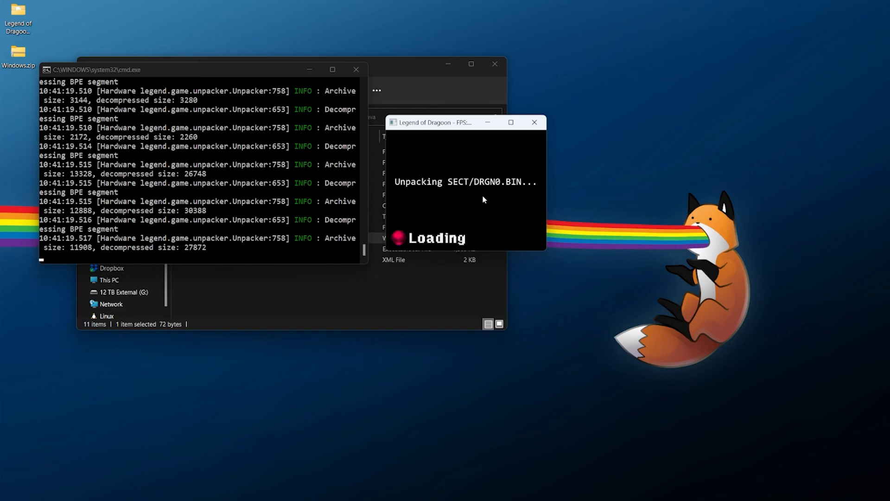
{"action": "mouse_move", "coordinate": [417, 313]}
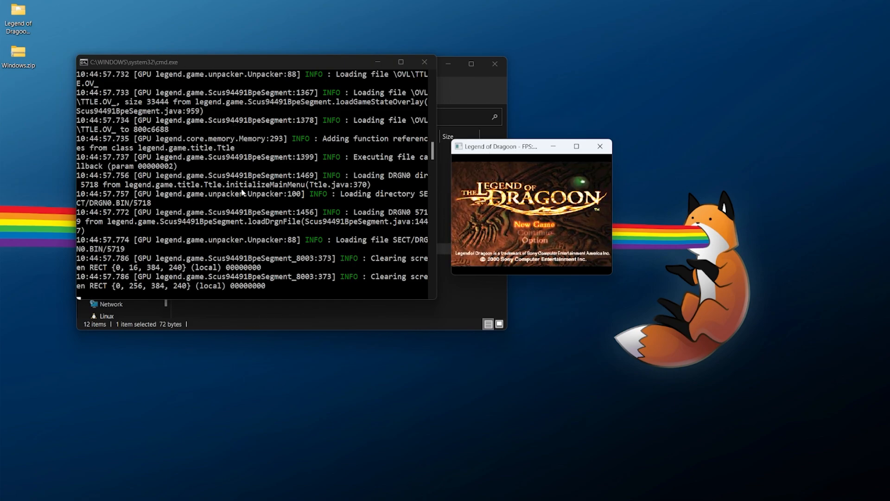
{"action": "mouse_move", "coordinate": [320, 142]}
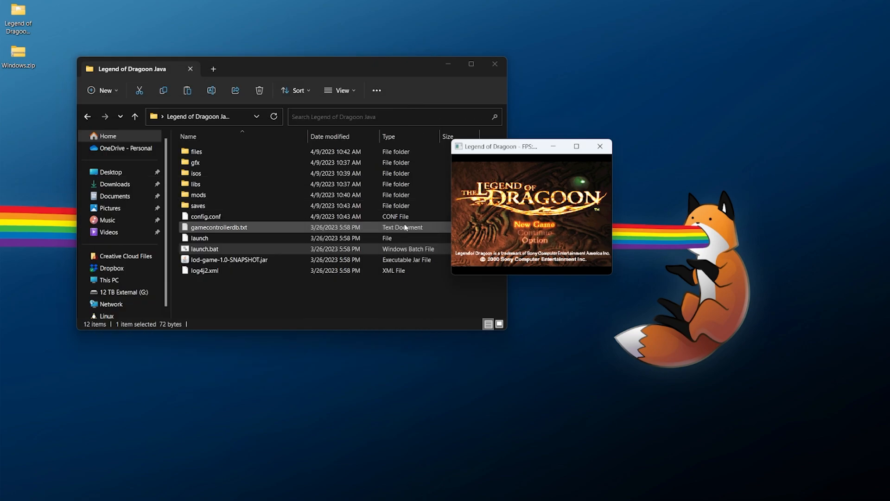
{"action": "mouse_move", "coordinate": [576, 146]}
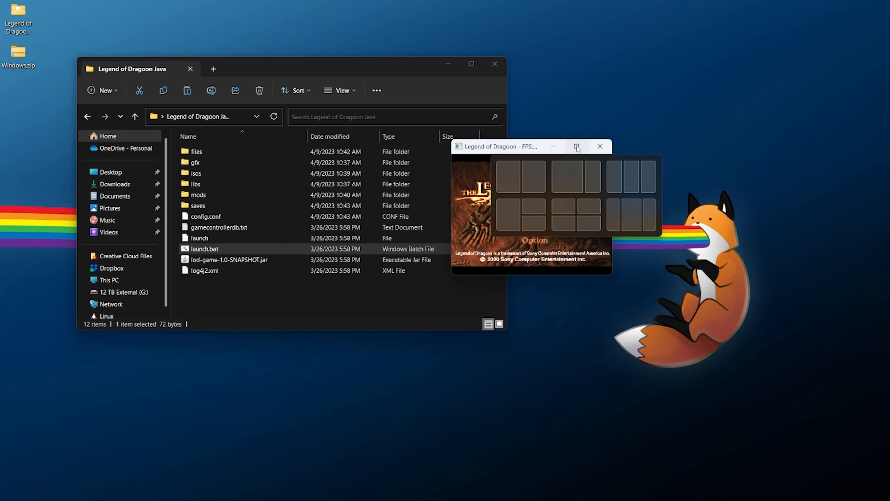
- Close the Severed Chains game window from its title bar
{"action": "left_click", "coordinate": [577, 146]}
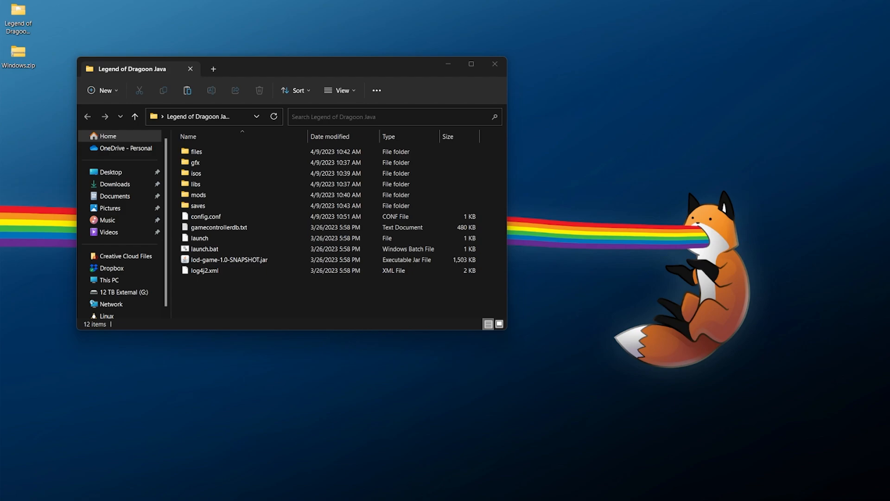
{"action": "left_click", "coordinate": [205, 248]}
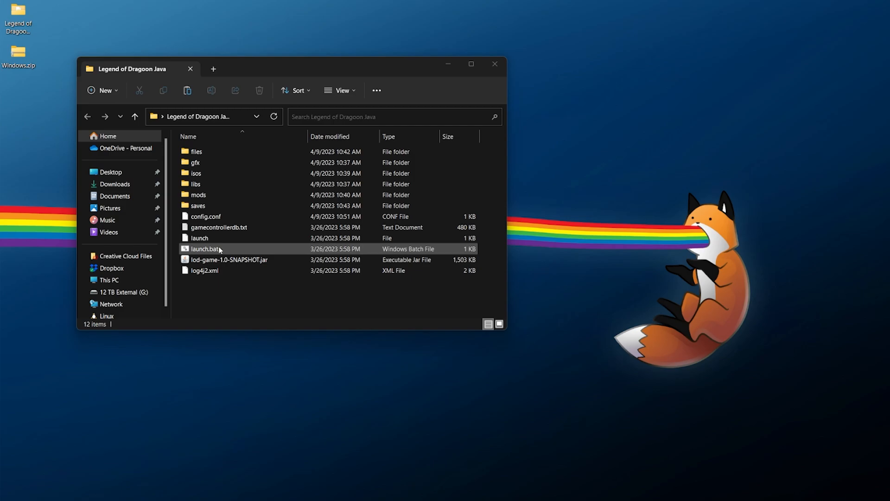
{"action": "left_click", "coordinate": [205, 248]}
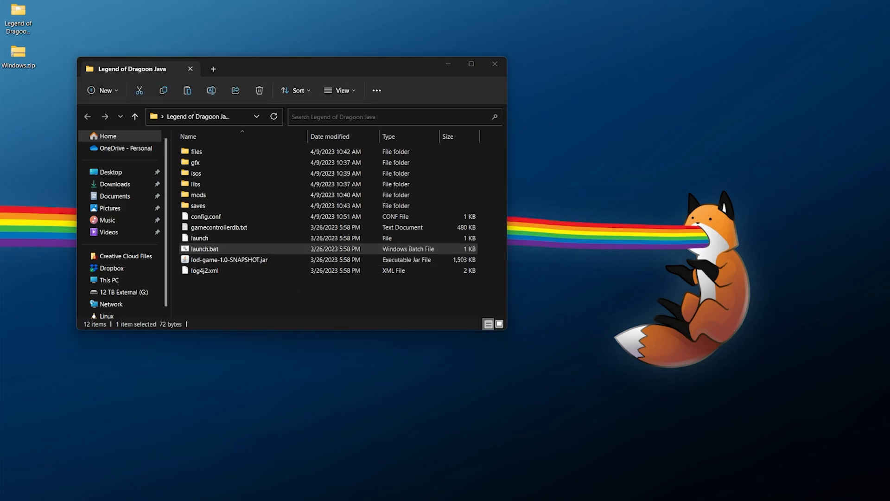
{"action": "double_click", "coordinate": [204, 248]}
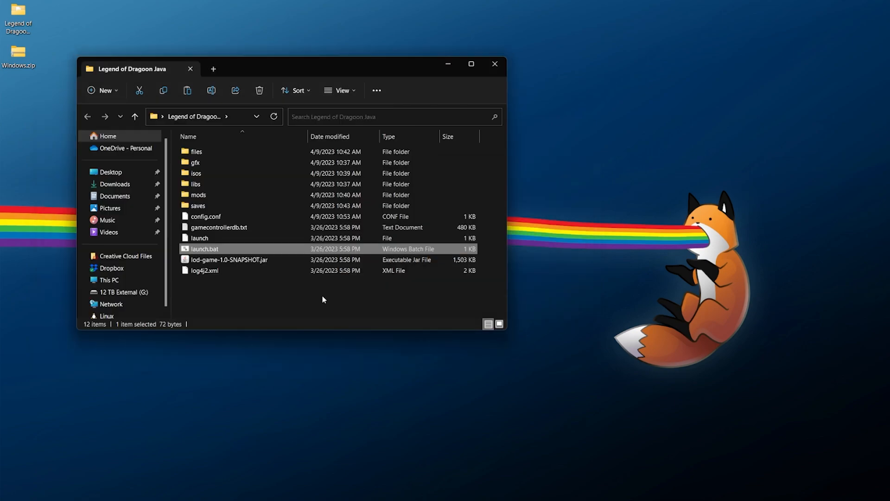
{"action": "mouse_move", "coordinate": [255, 173]}
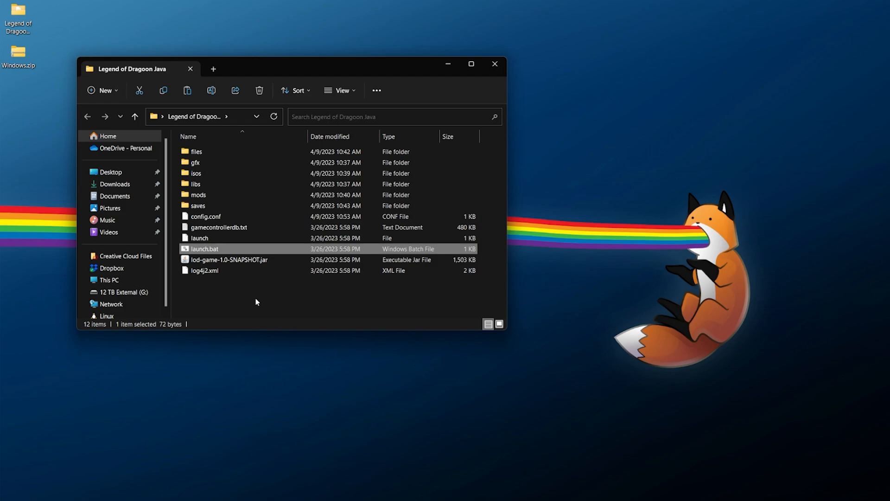
{"action": "mouse_move", "coordinate": [277, 295]}
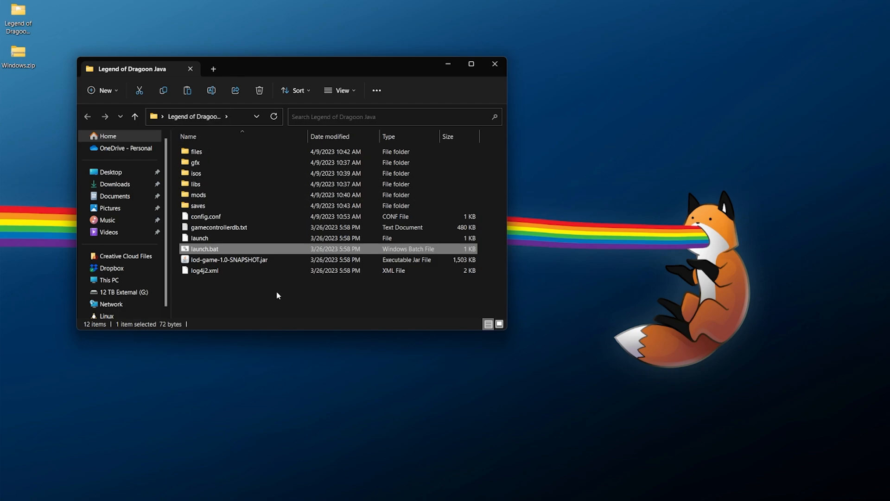
{"action": "mouse_move", "coordinate": [263, 304]}
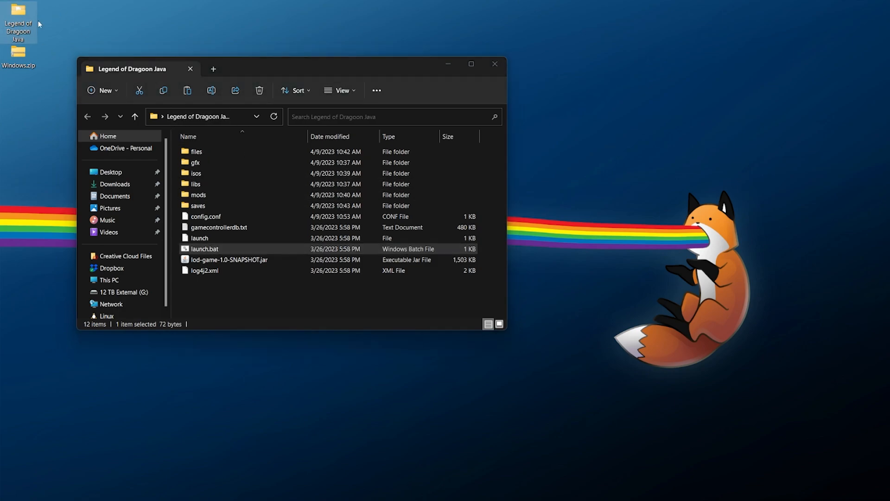
{"action": "mouse_move", "coordinate": [18, 25]}
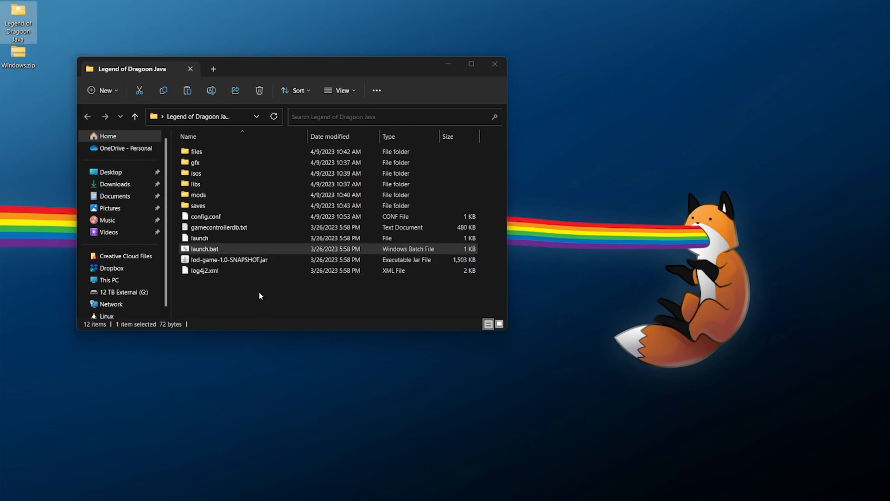
{"action": "mouse_move", "coordinate": [294, 305]}
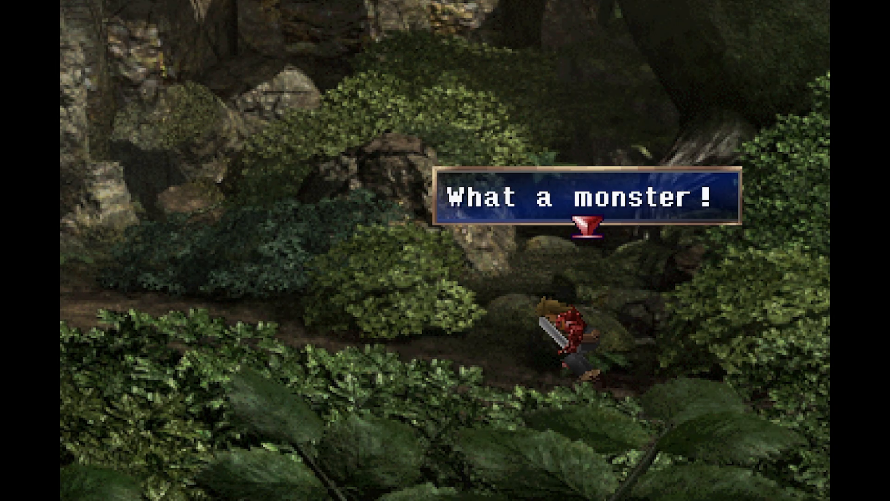
- Advance the forest dialogue to the "It's coming!" line
{"action": "key", "text": "enter"}
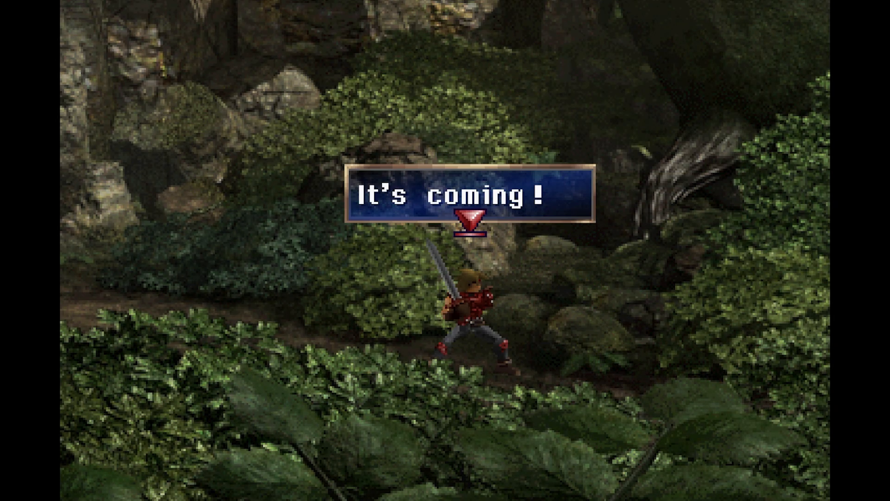